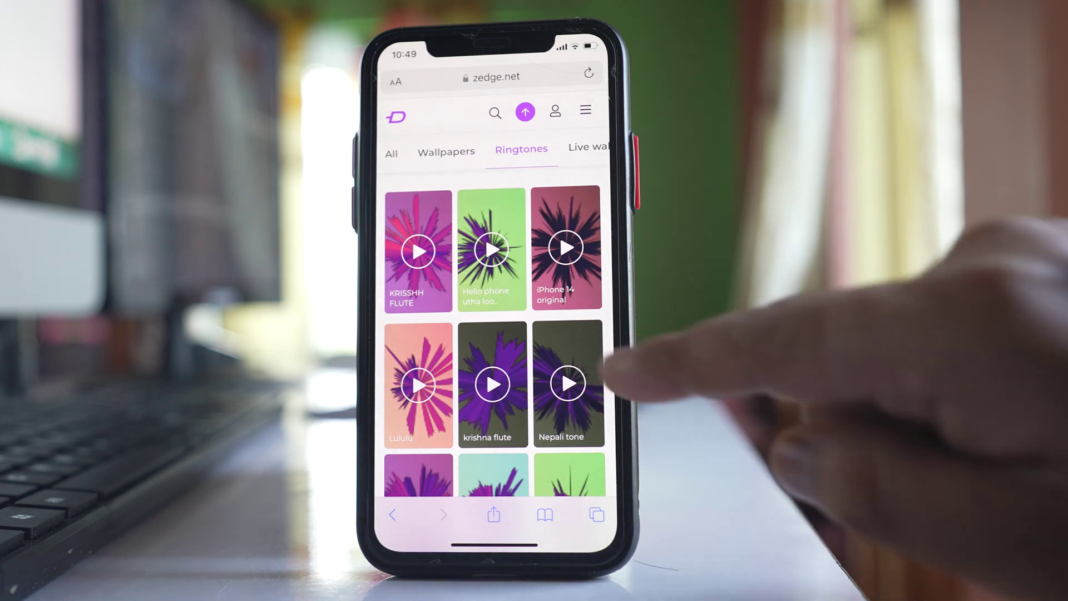
Open a Zedge ringtone in the browser preview and start its download
click(567, 384)
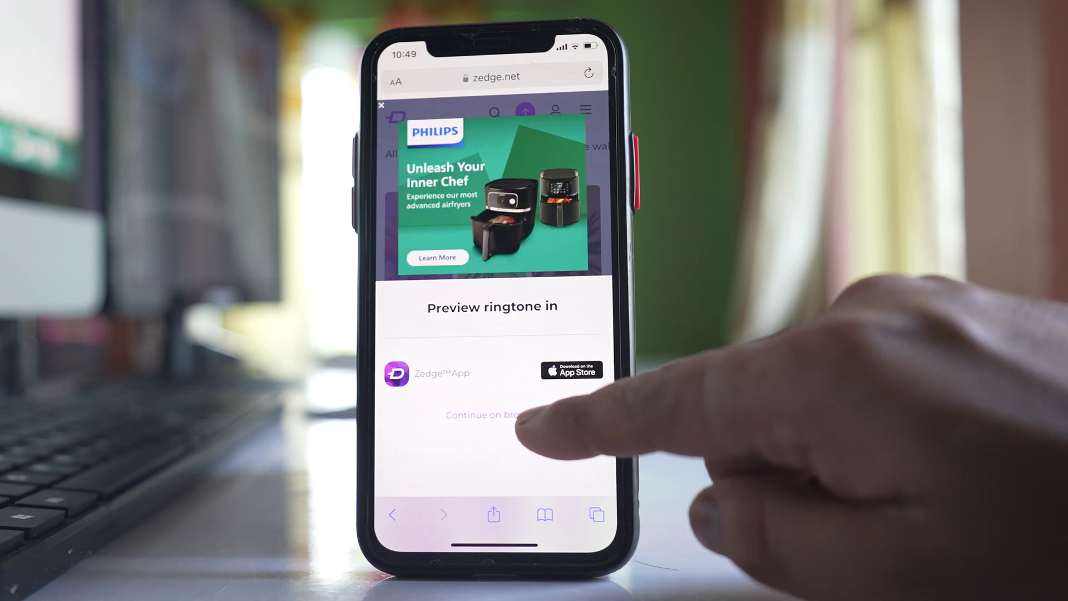
click(481, 413)
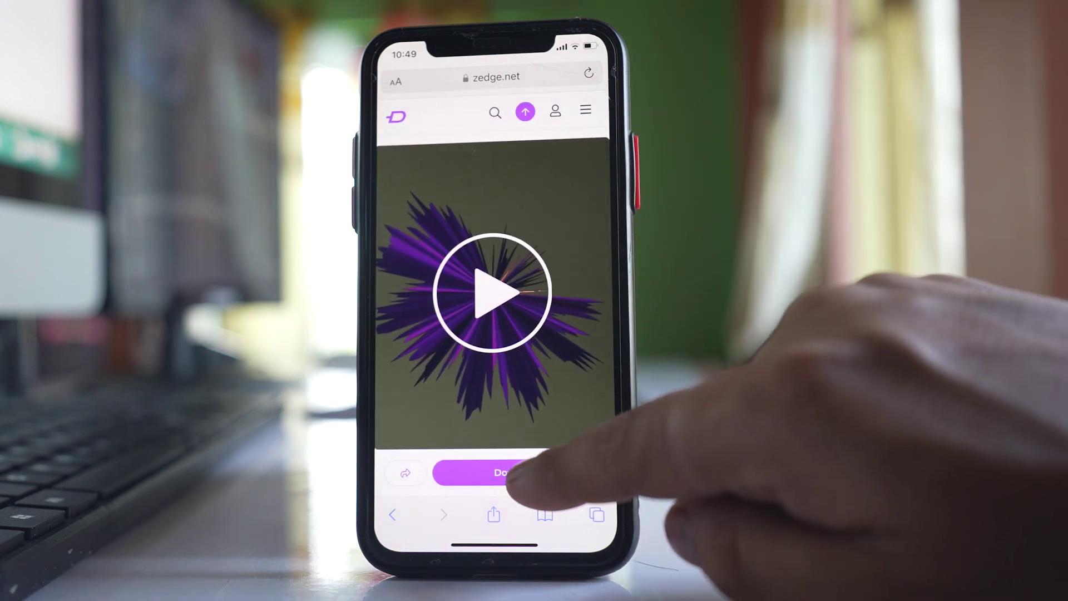
click(507, 474)
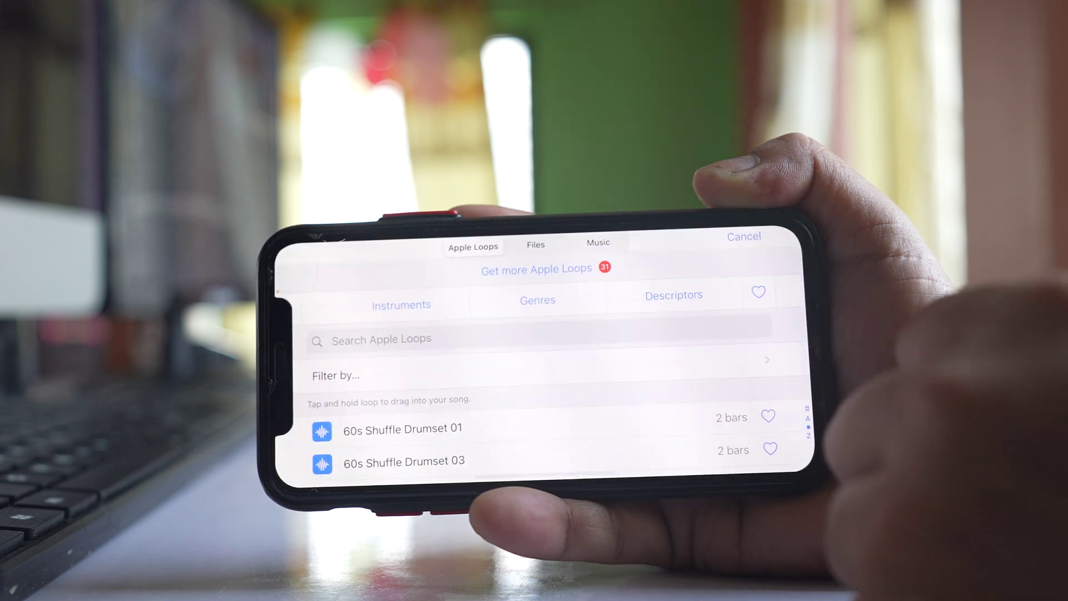
From the Files list, bring jawan_bgm.mp3 into the GarageBand tracks
click(536, 243)
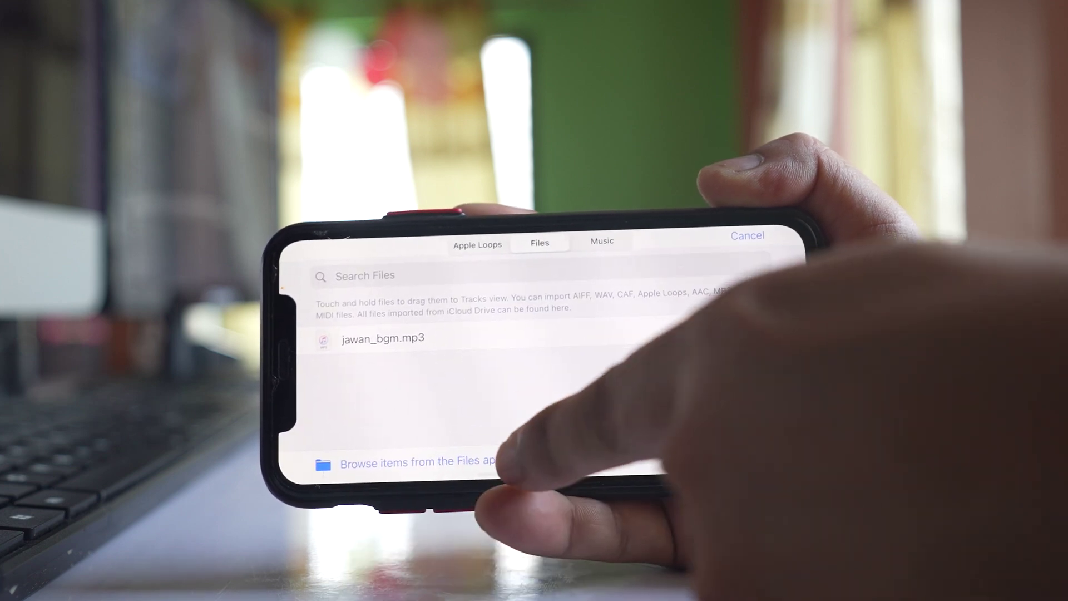
click(414, 463)
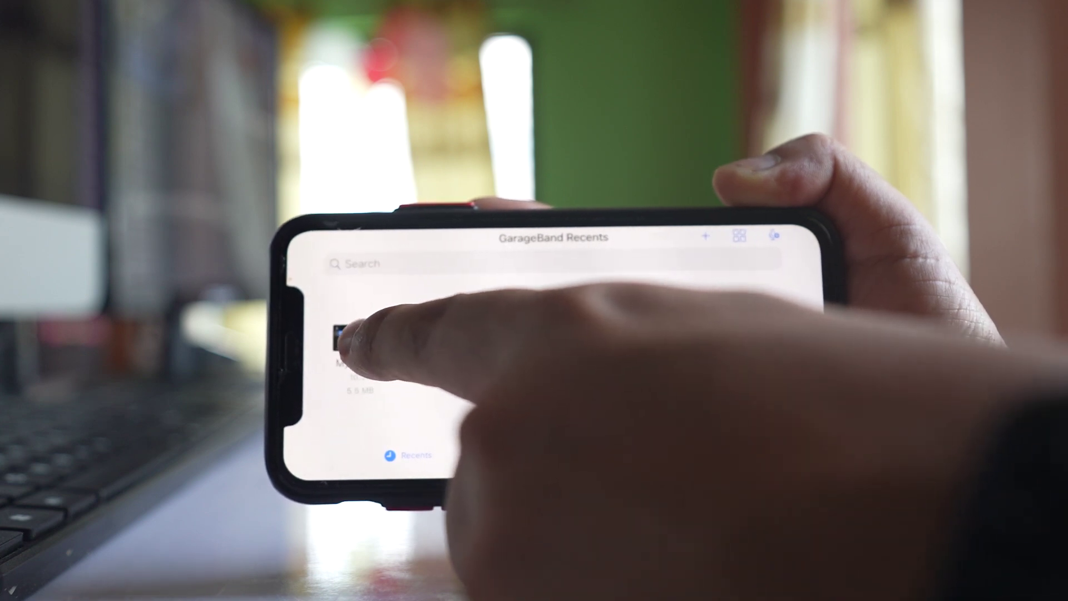
Bring up the song's share options to export it as the ringtone 'Kundan'
click(342, 345)
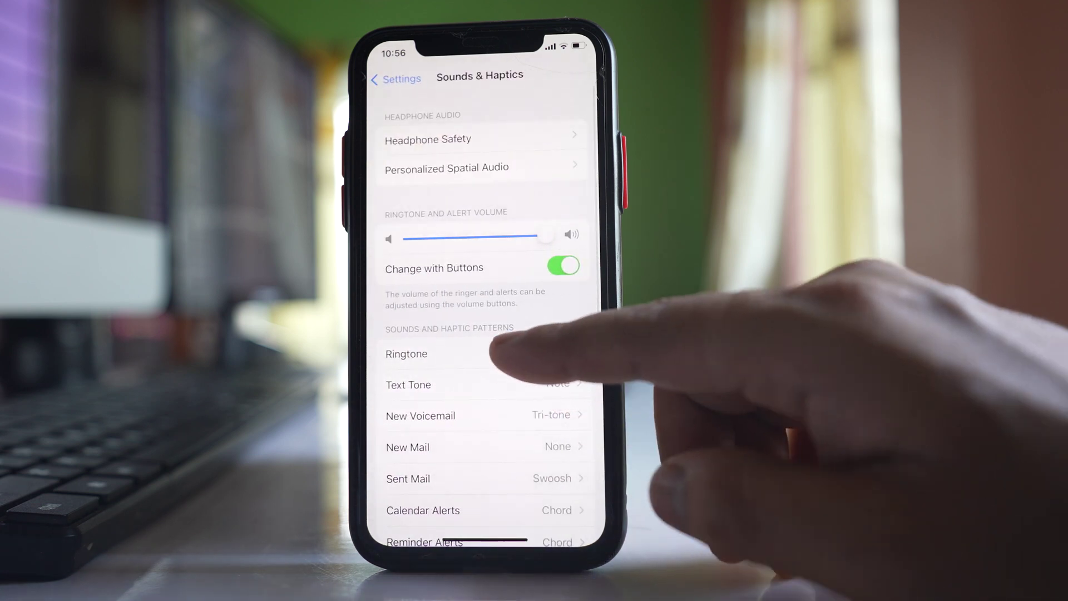
Show the Sounds & Haptics ringtone list, now containing Jawan and Kundan
click(406, 354)
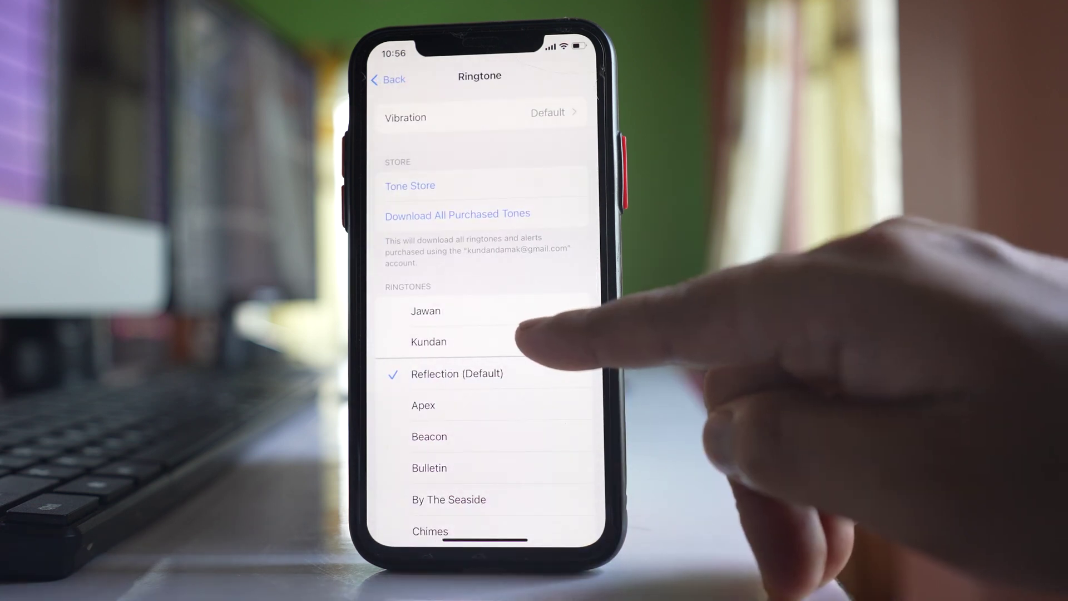